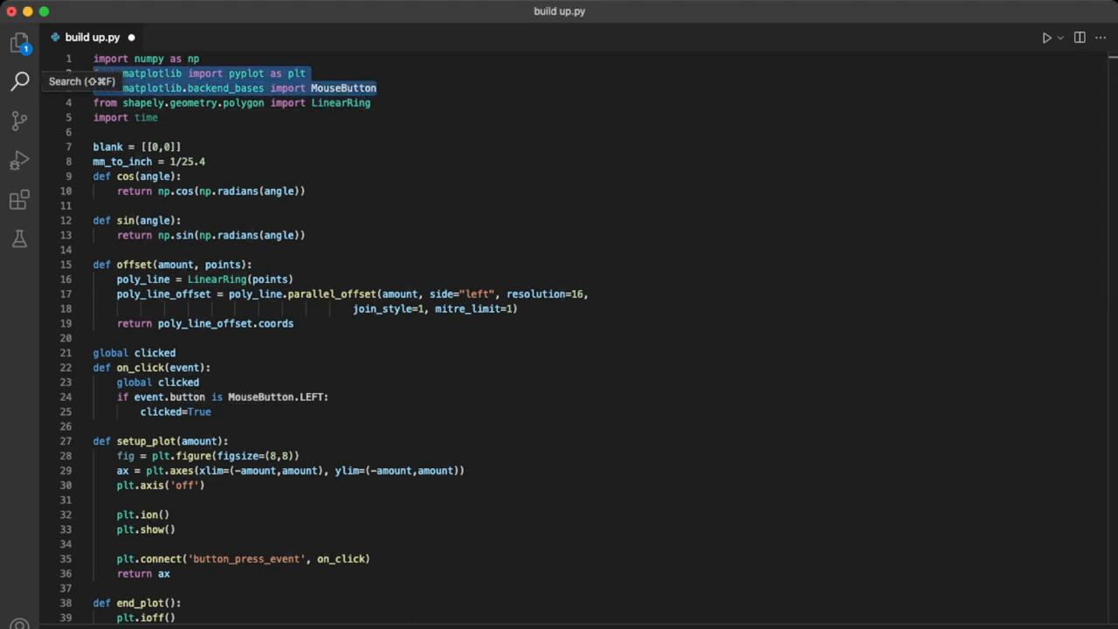
- At line 57, add axes = setup_plot(pin_circle_radius+4*pin_radius) to the script
{"action": "scroll", "scroll_direction": "down", "scroll_amount": 3}
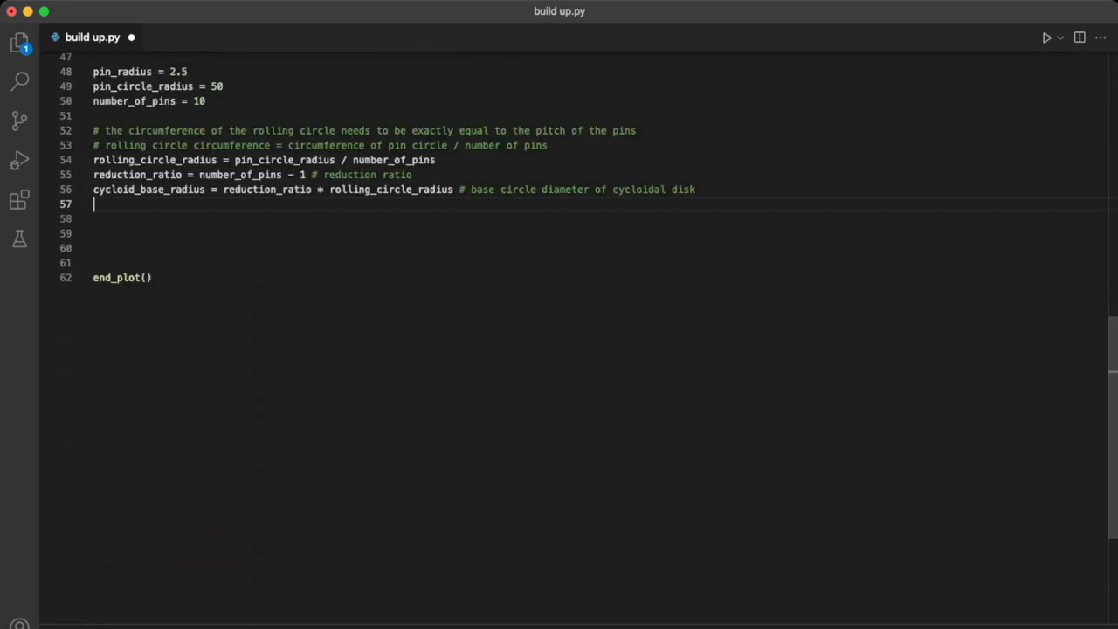
{"action": "mouse_move", "coordinate": [284, 160]}
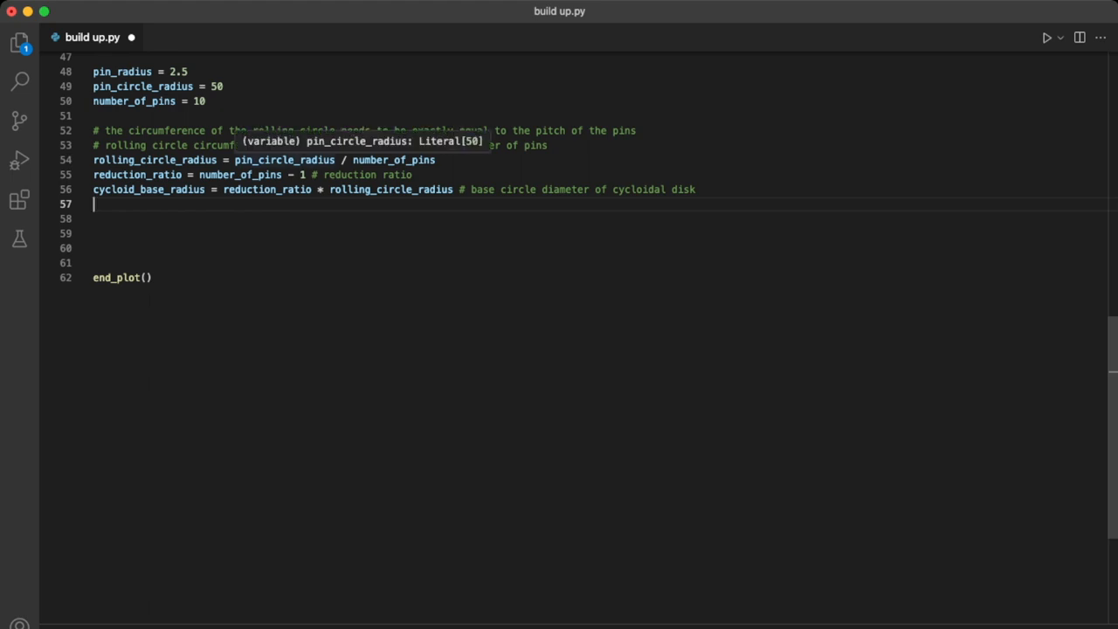
{"action": "type", "text": "axes = setup_plot((pin_circle_radius+4*pin_radius))"}
{"action": "type", "text": "axes.add_patch(cycloid_base)"}
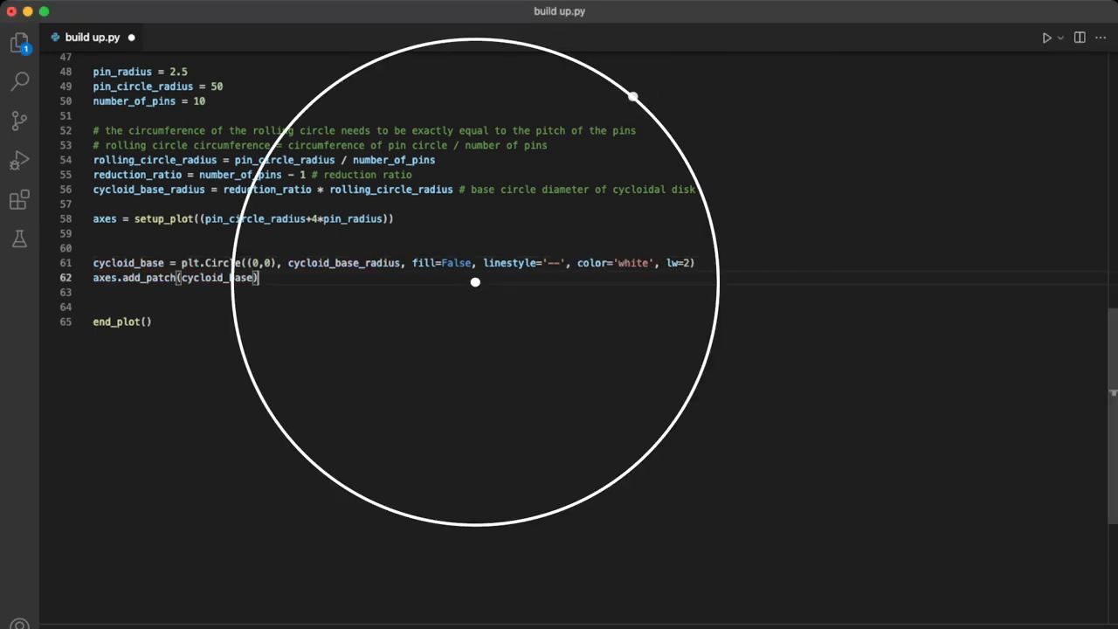
- Remove the base circle's white colour and add an unfilled rolling_circle with line width 2
{"action": "left_click_drag", "start_coordinate": [475, 282], "coordinate": [632, 97]}
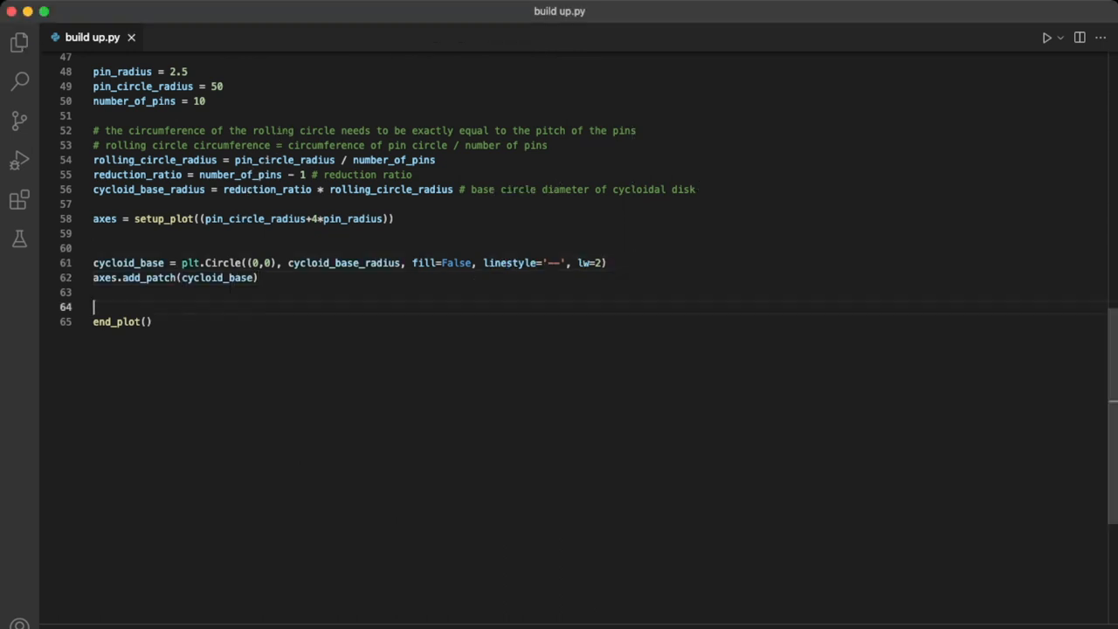
{"action": "type", "text": "rolling_circle = plt.Circle((0,0), rolling_circle_radius, fill=False, lw=2)"}
{"action": "type", "text": "axes.add_patch(rolling_circle"}
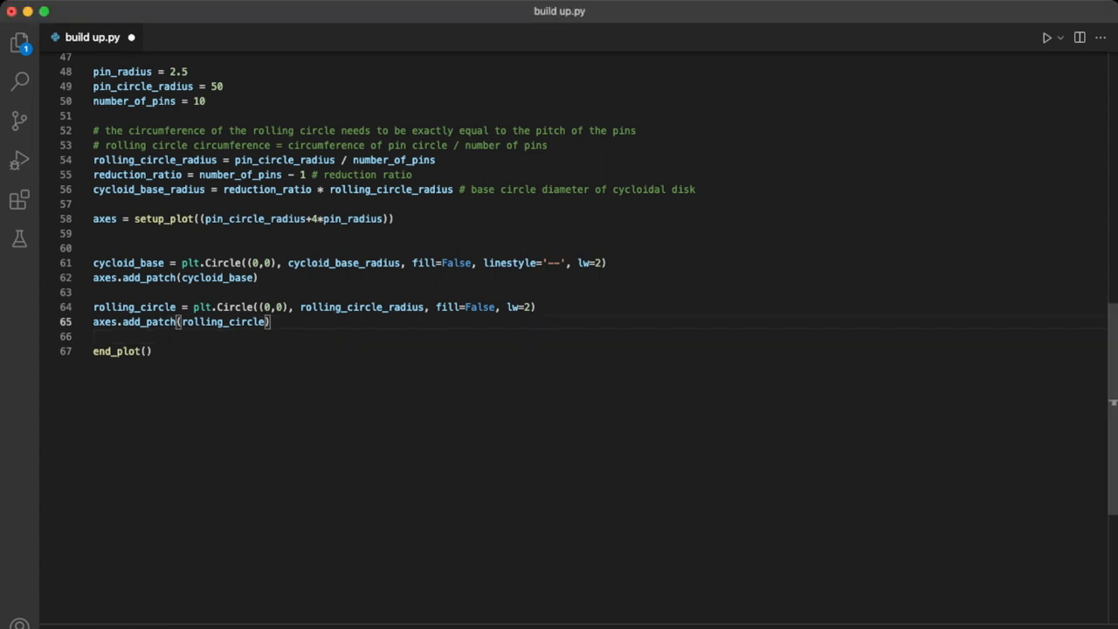
- Loop angles 0–360 updating rolling_circle.center with plt.pause(0.01), and run the script
{"action": "type", "text": "for angle in range(0,361):"}
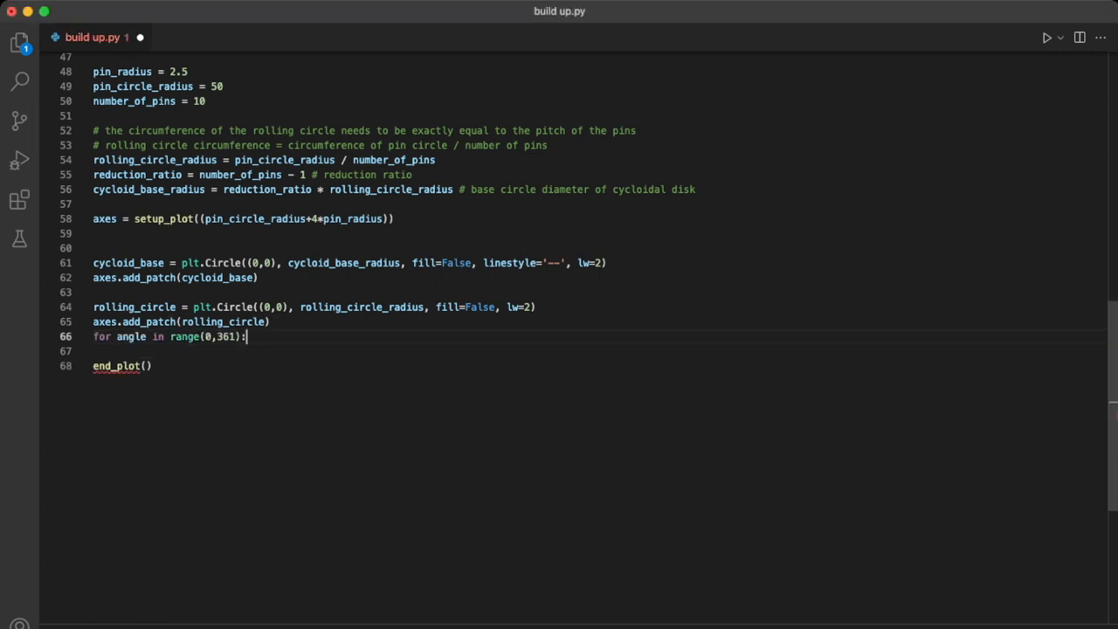
{"action": "key", "text": "Enter"}
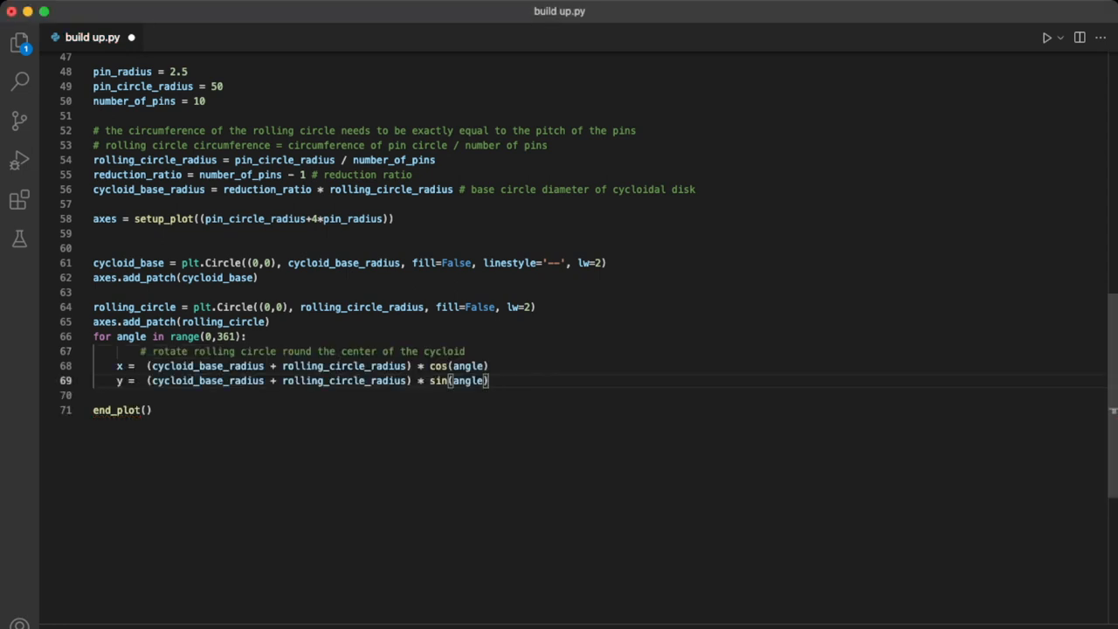
{"action": "key", "text": "Enter"}
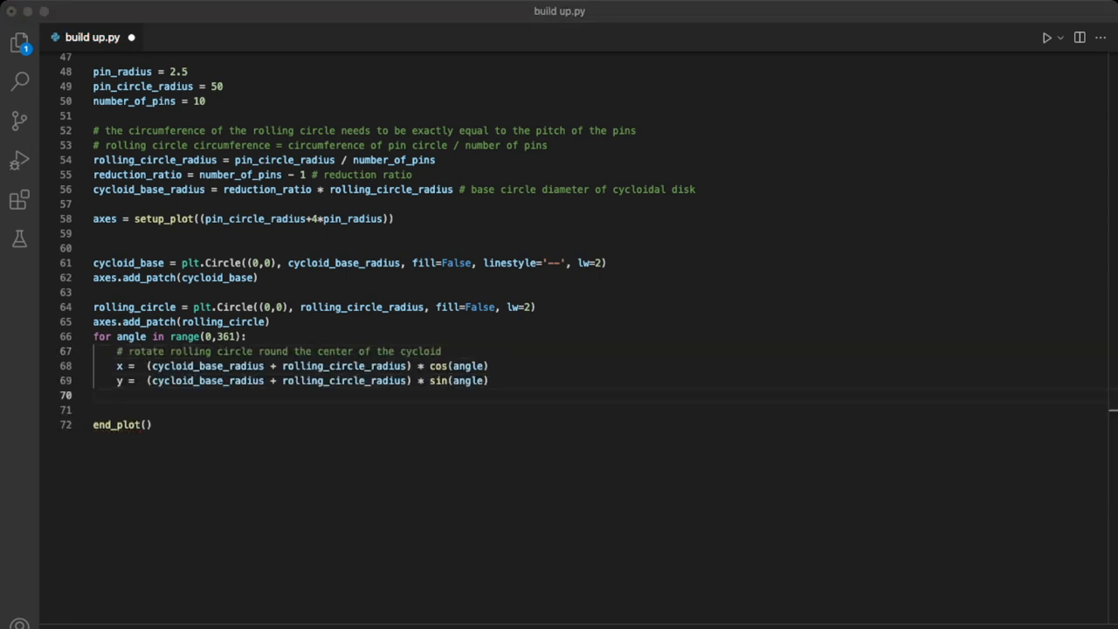
{"action": "type", "text": "rolling_circle.center = (x, y)"}
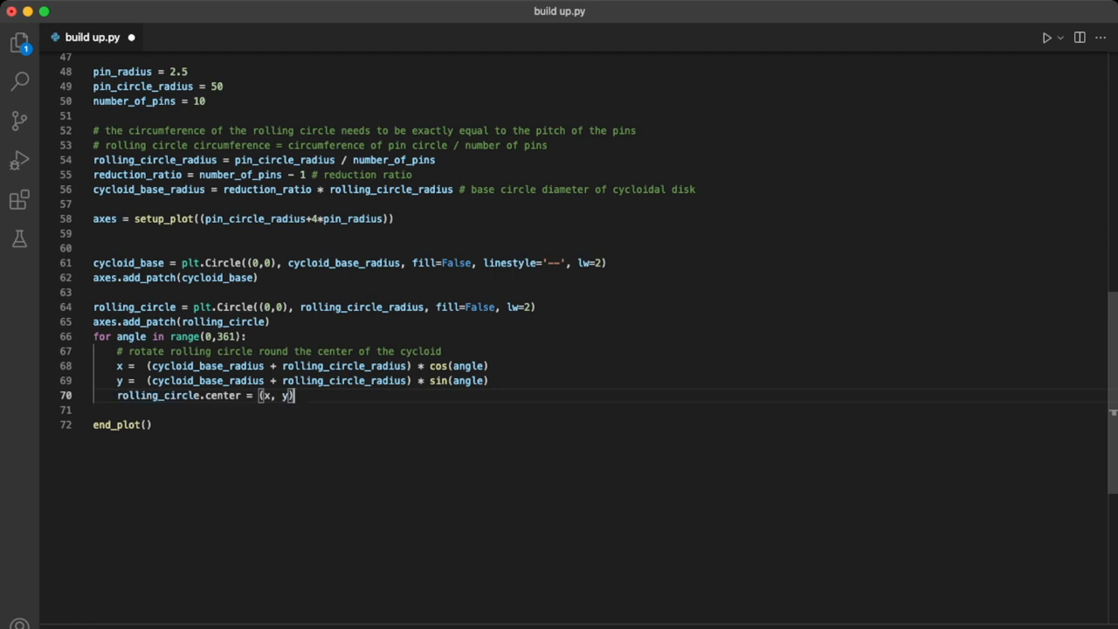
{"action": "type", "text": "plt.pause(0.01)"}
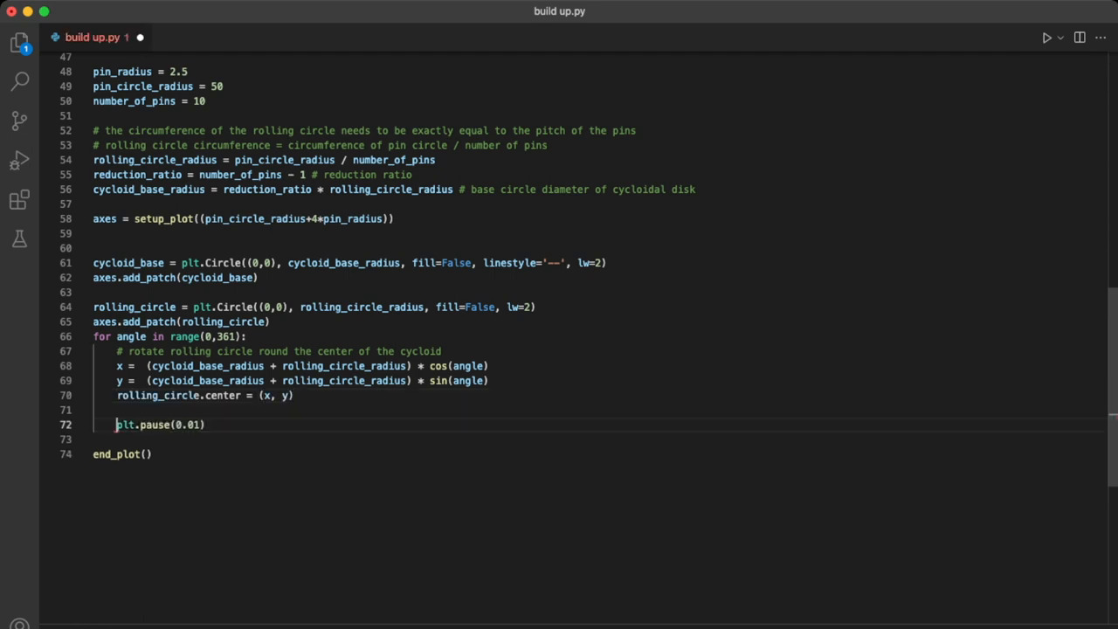
{"action": "left_click", "coordinate": [1047, 37]}
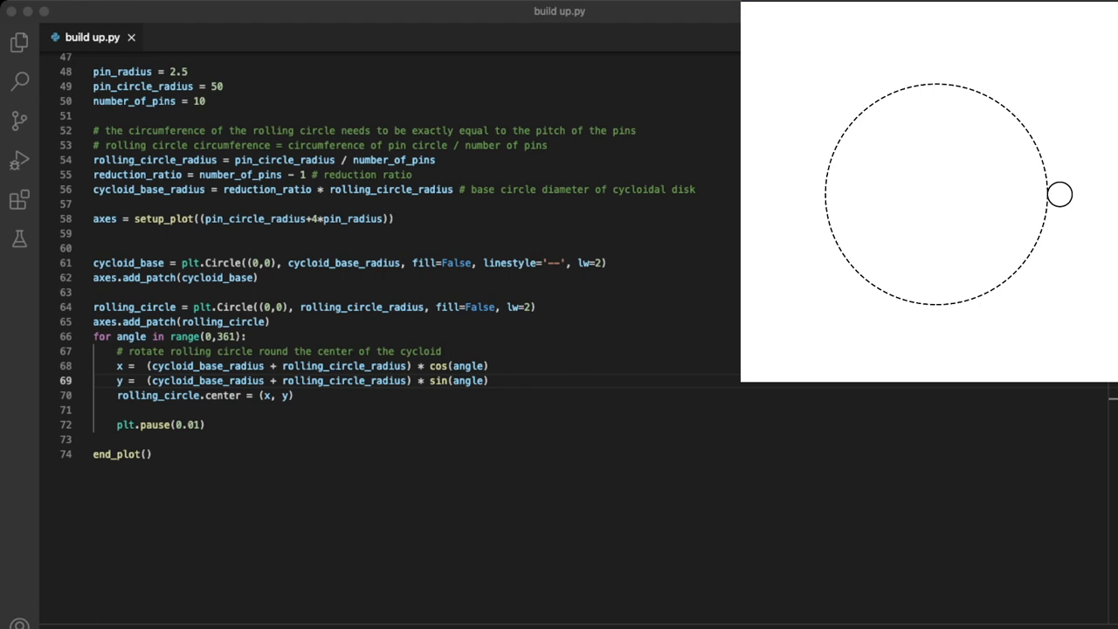
- Add a red, width-2 rolling_circle_line Line2D to the script
{"action": "type", "text": "rolling_circle_line = plt.Line2D((0,1),(0,0), lw=2, color='red')"}
{"action": "type", "text": "rolling_circle_line.set_ydata((y,point_y))"}
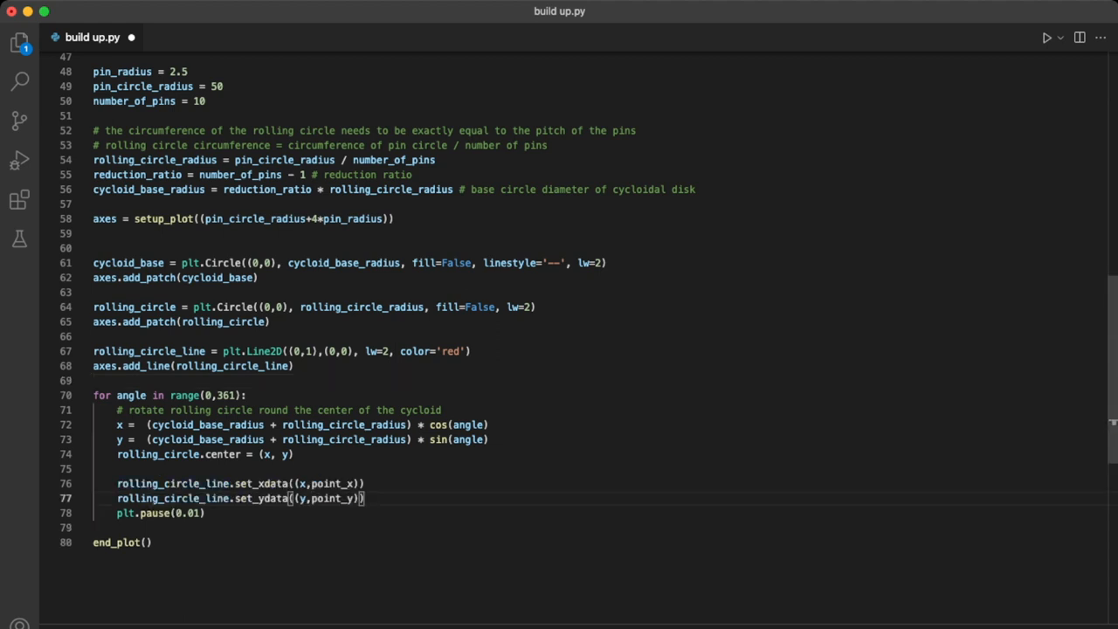
{"action": "key", "text": "Enter"}
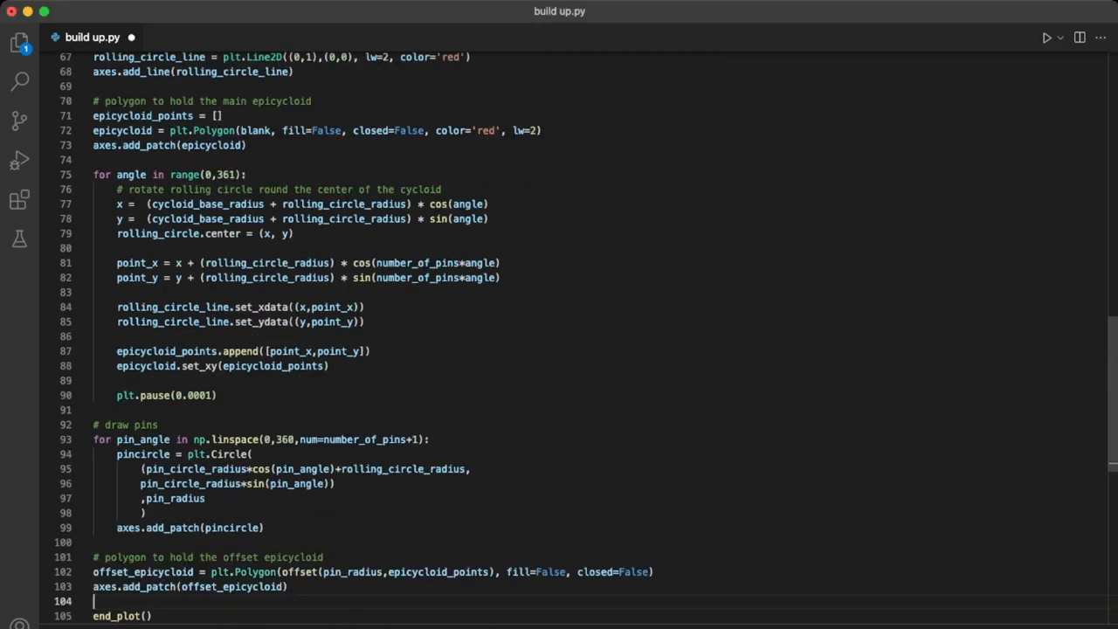
- Type contraction = 2 on the blank line above the plot setup
{"action": "left_click", "coordinate": [1046, 37]}
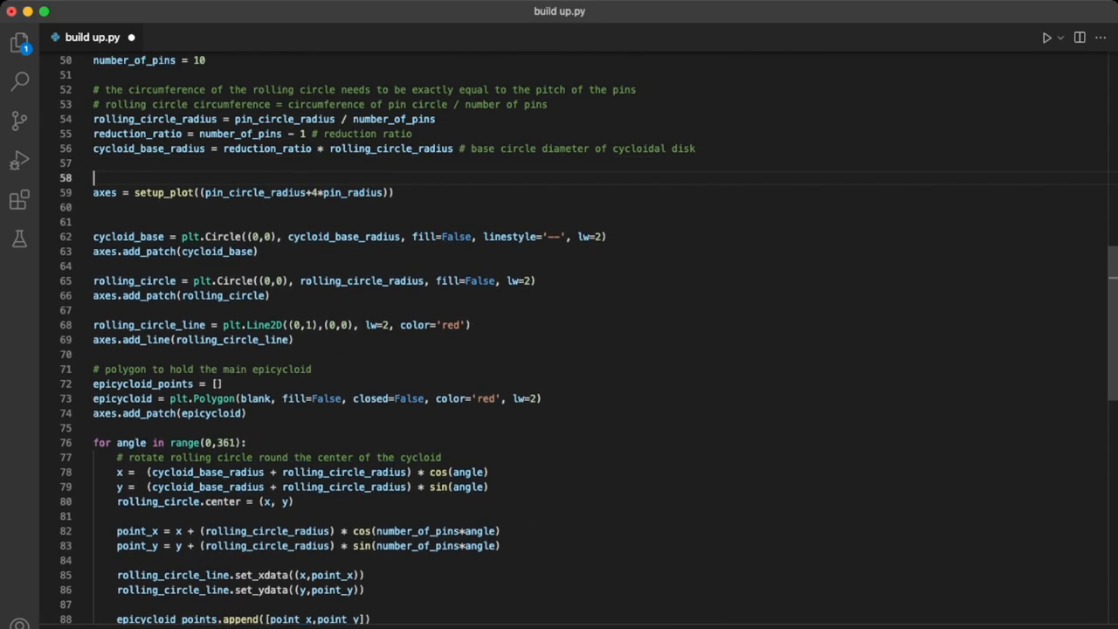
{"action": "type", "text": "contraction ="}
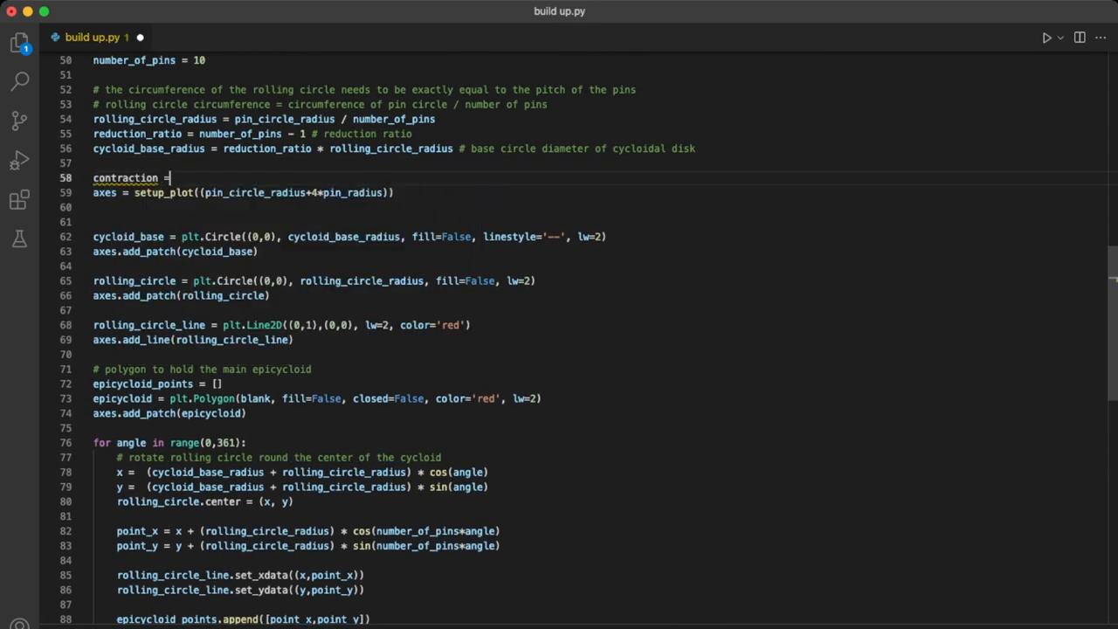
{"action": "type", "text": "2"}
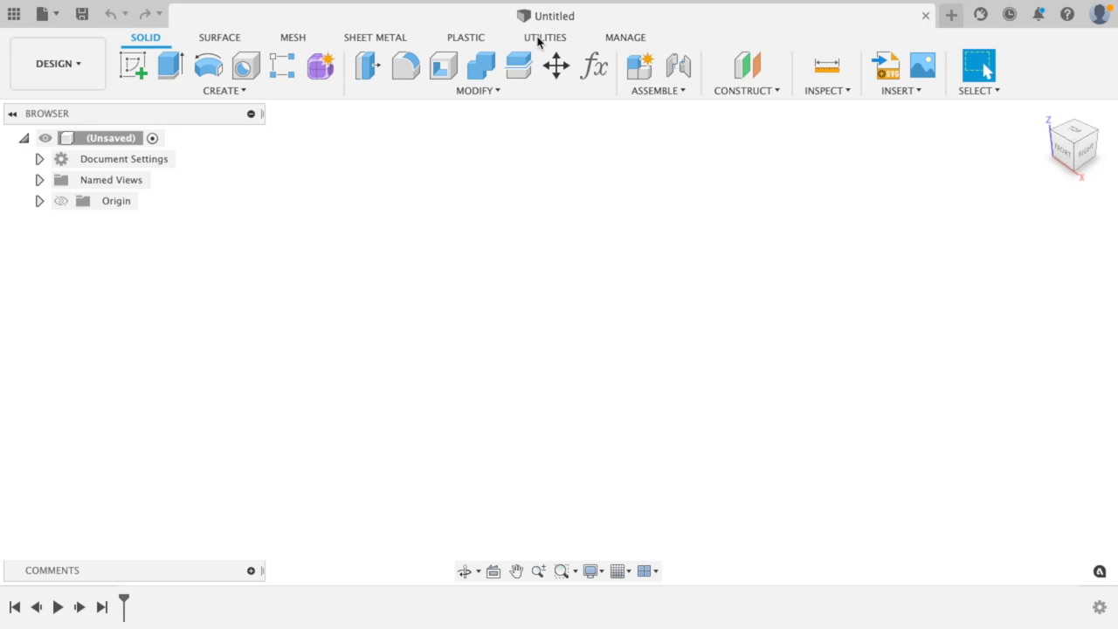
- Create a new Python script named CycloidalDisc from Scripts and Add-Ins
{"action": "left_click", "coordinate": [545, 37]}
{"action": "type", "text": "Cycloidal"}
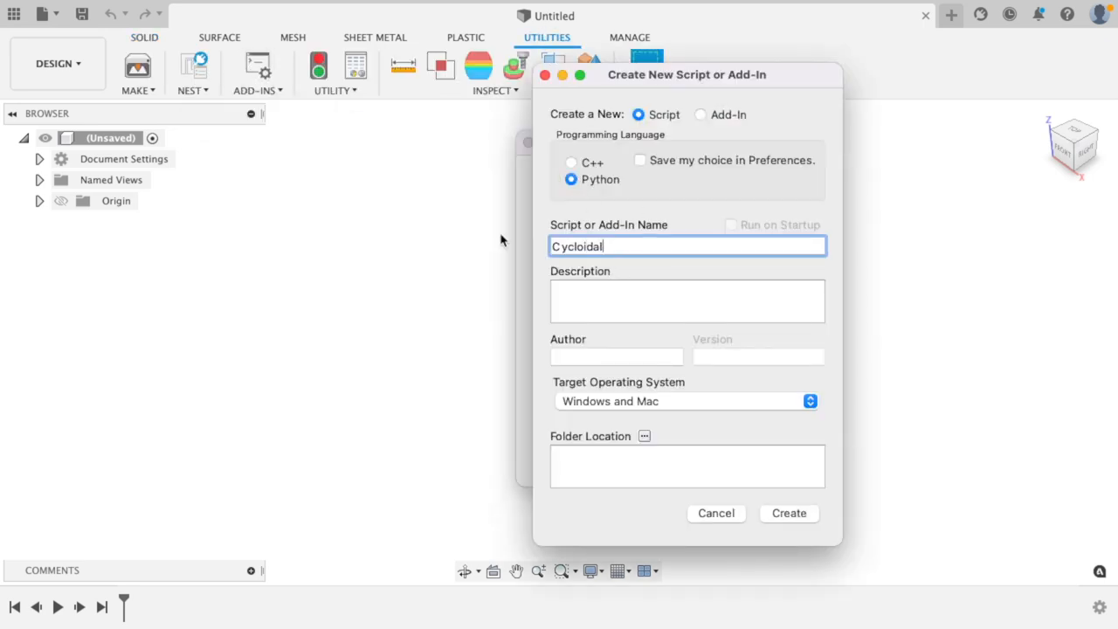
{"action": "type", "text": "Disc"}
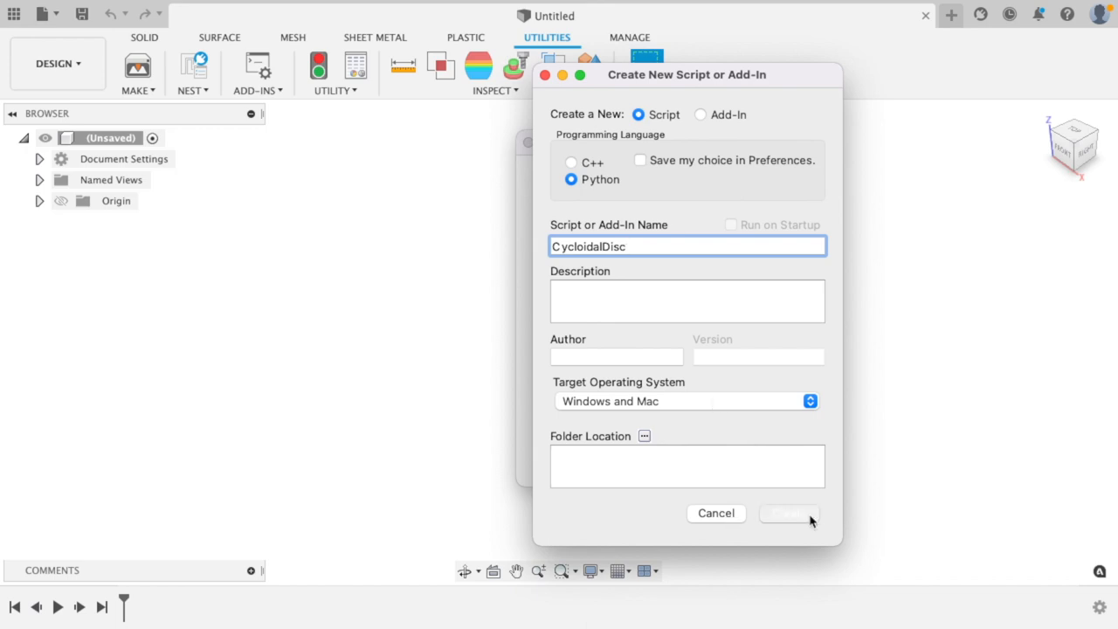
{"action": "left_click", "coordinate": [789, 514]}
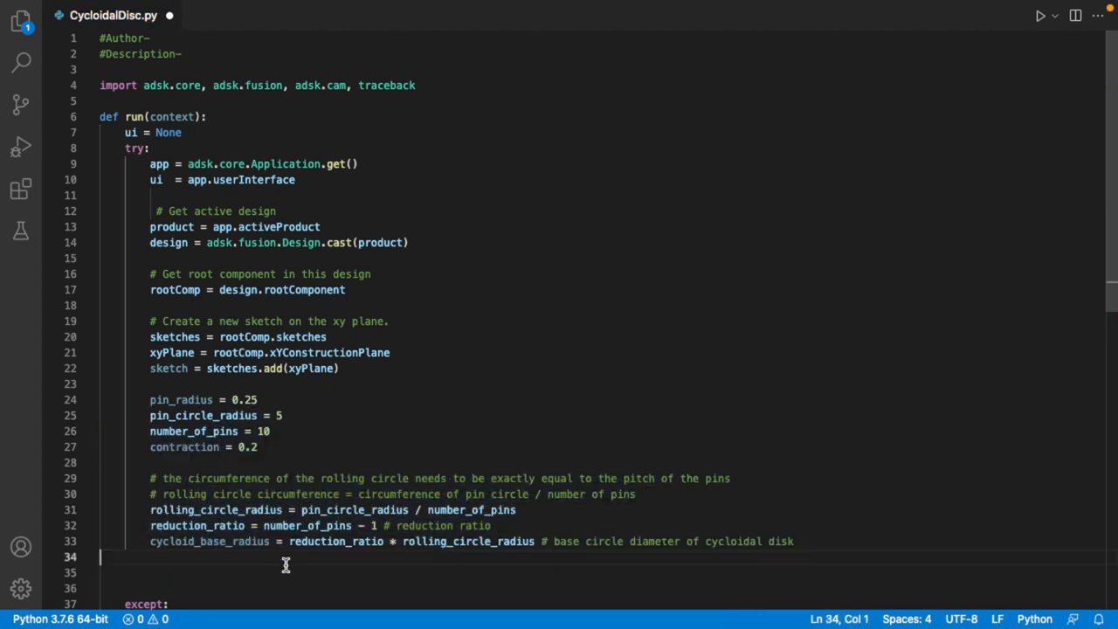
- Scroll down the CycloidalDisc script to where the profile-point loop goes
{"action": "scroll", "scroll_direction": "down", "scroll_amount": 3}
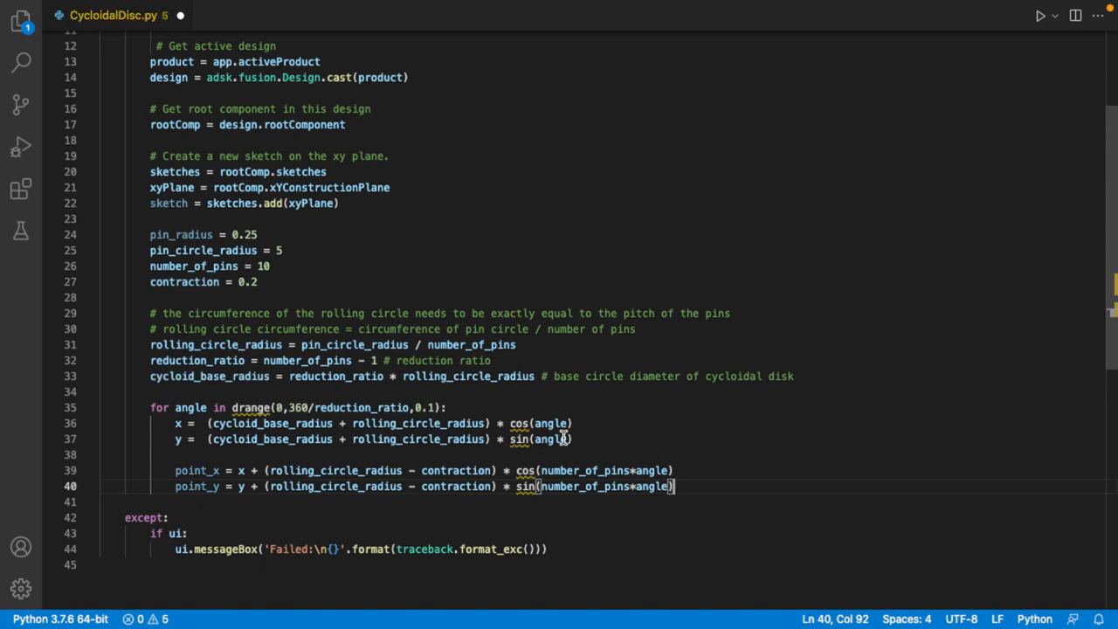
{"action": "mouse_move", "coordinate": [739, 422]}
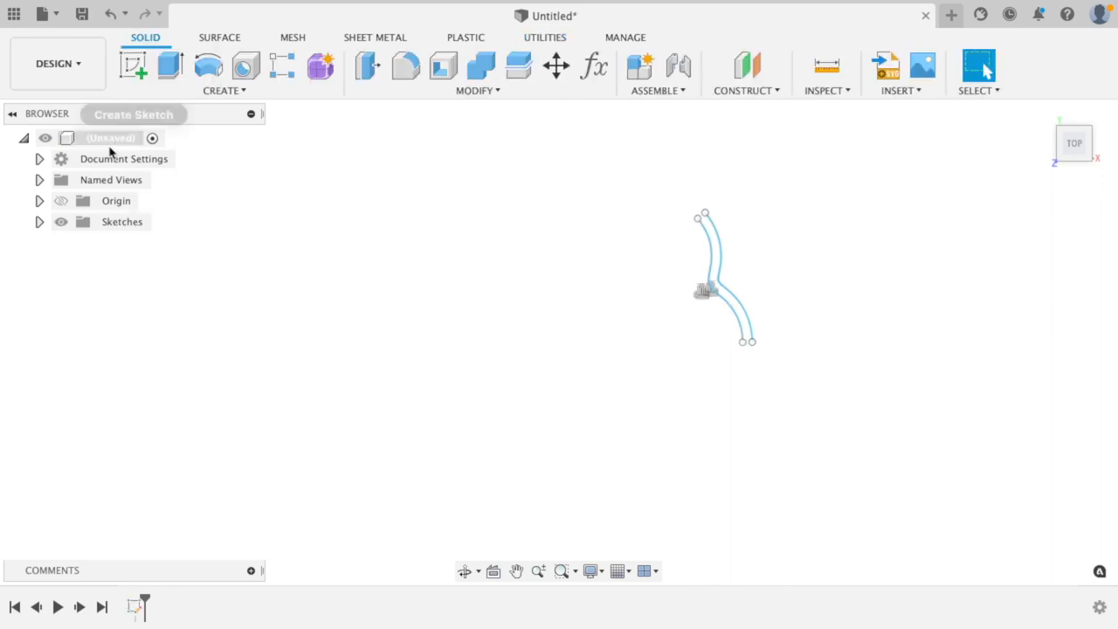
- Reopen Sketch1 and circular-pattern the curve around the centre with value 9
{"action": "right_click", "coordinate": [131, 242]}
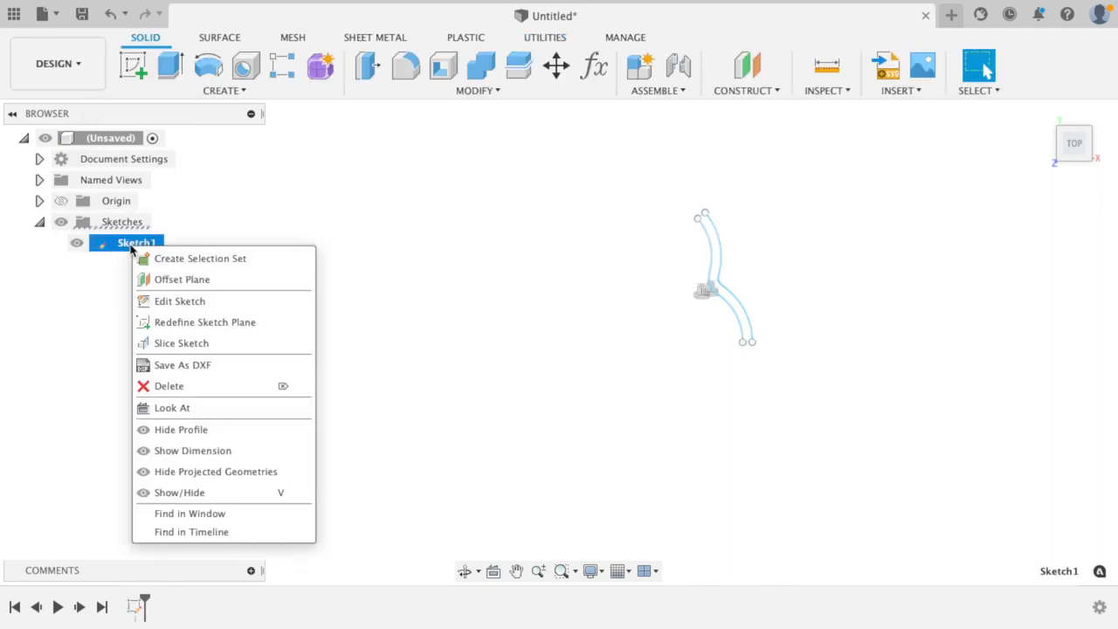
{"action": "left_click", "coordinate": [180, 300]}
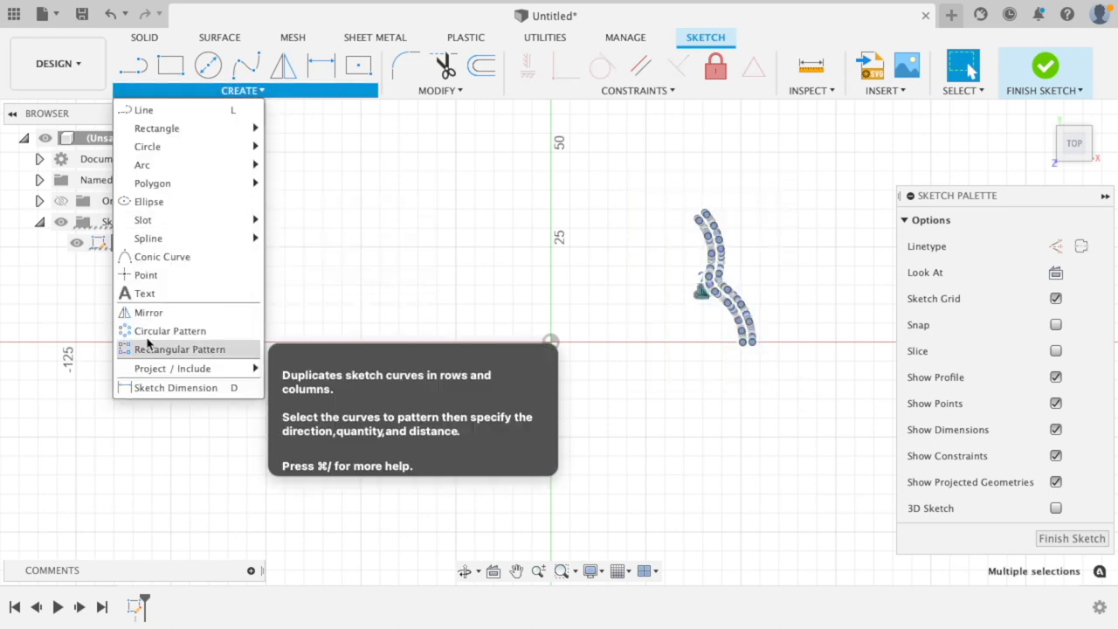
{"action": "left_click", "coordinate": [169, 330]}
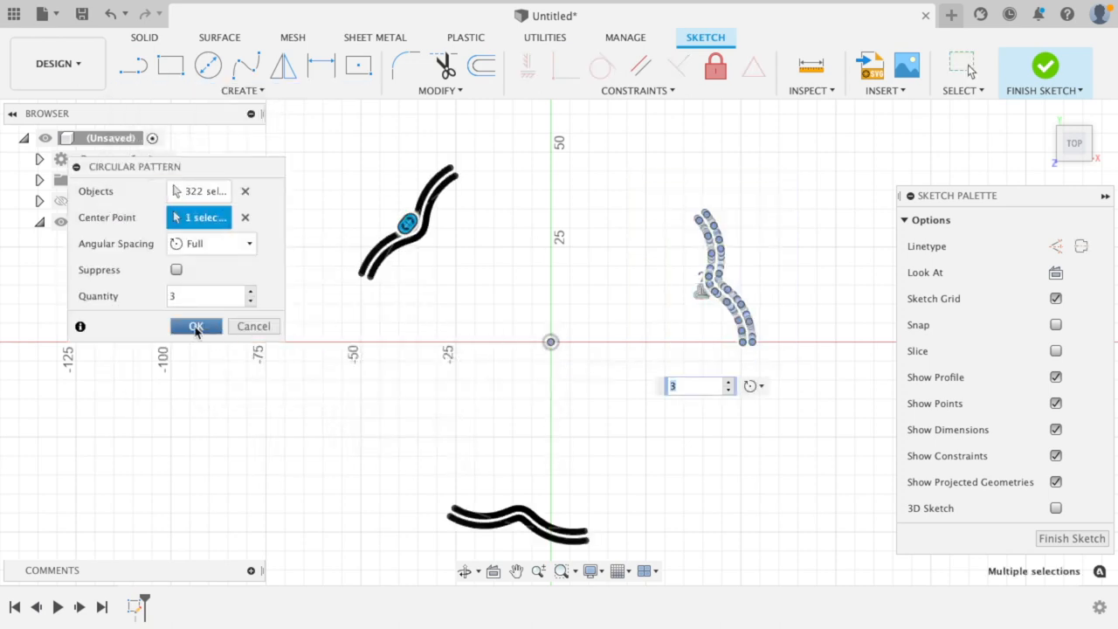
{"action": "type", "text": "9"}
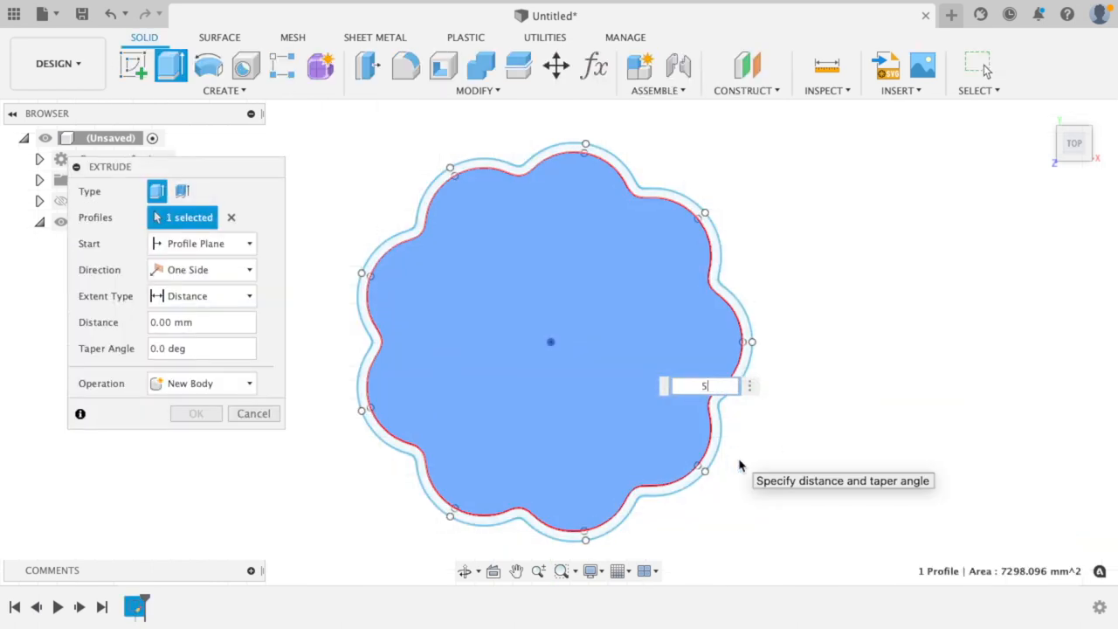
- Extrude the closed lobed outline 5 mm into a solid disc body
{"action": "type", "text": "5"}
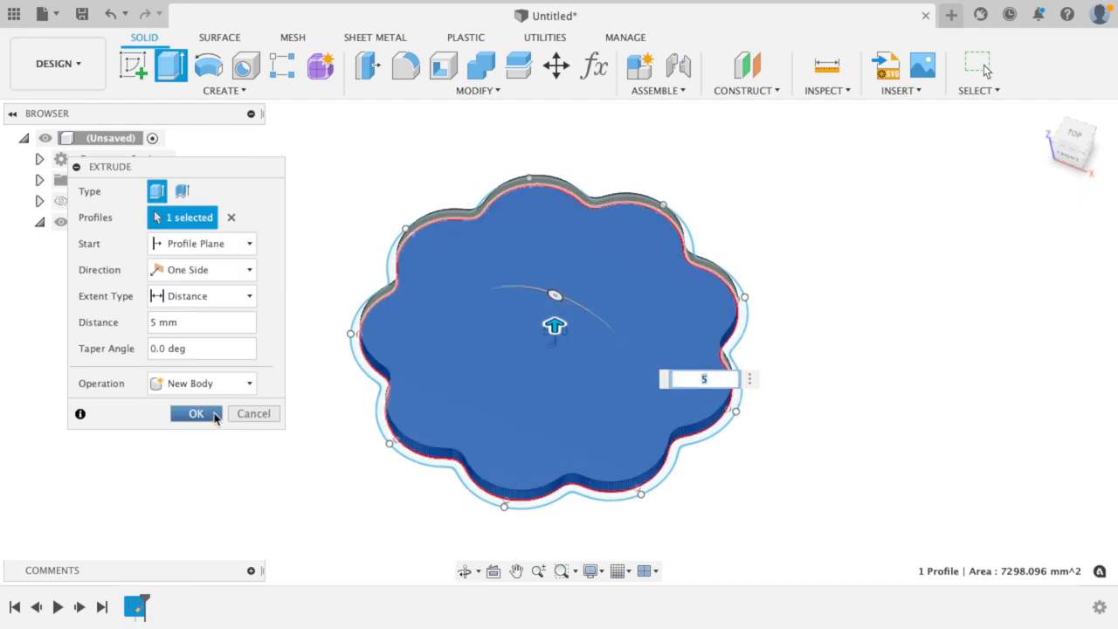
{"action": "left_click", "coordinate": [196, 415]}
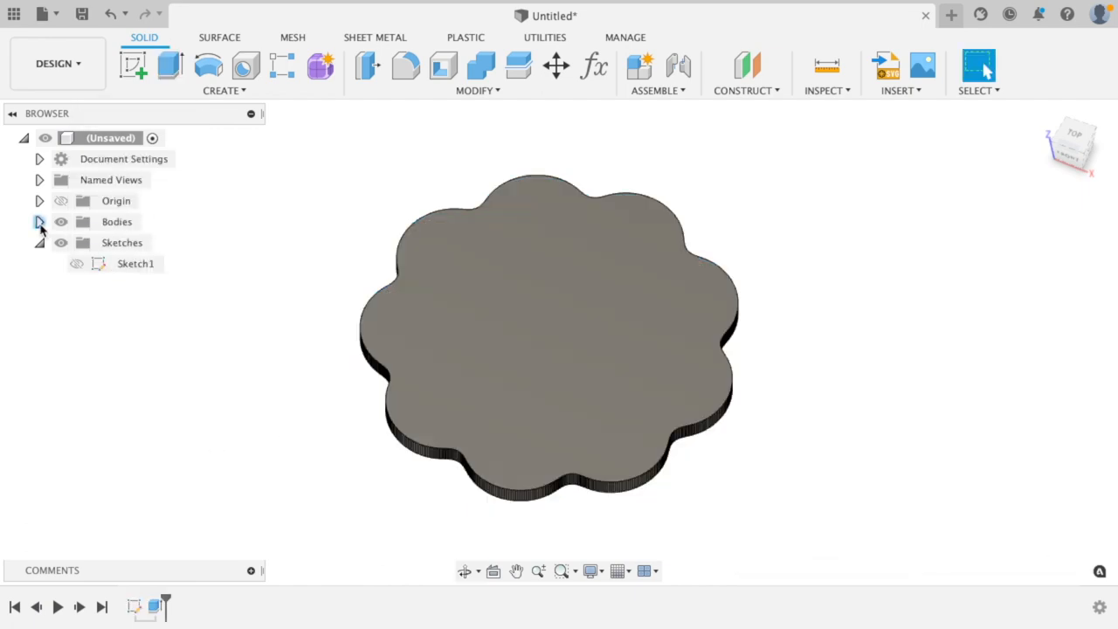
{"action": "left_click", "coordinate": [240, 90]}
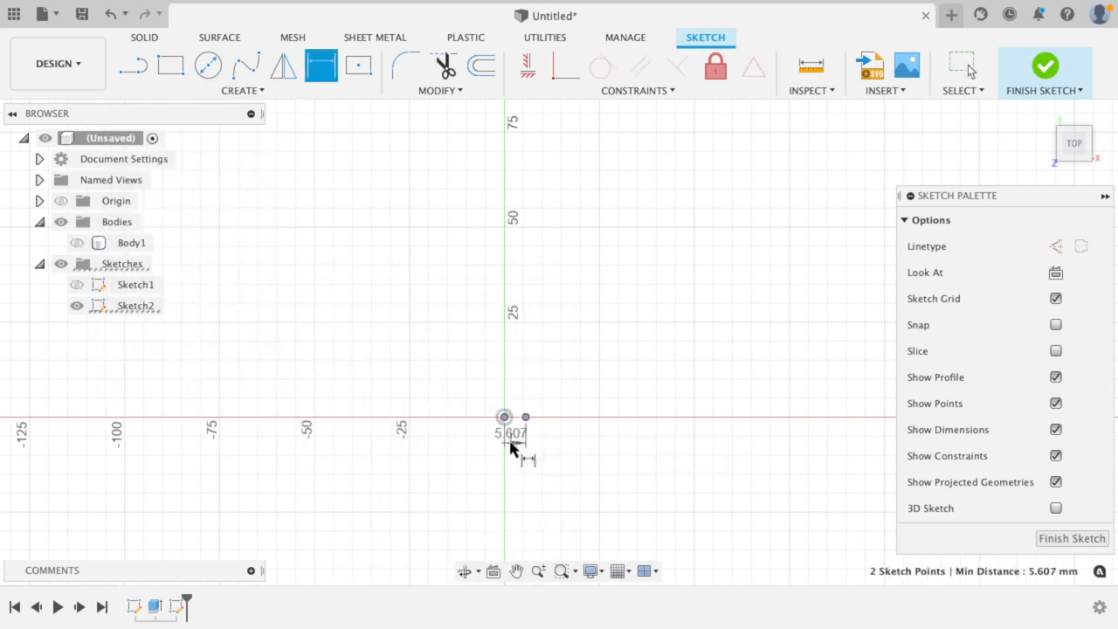
{"action": "mouse_move", "coordinate": [207, 66]}
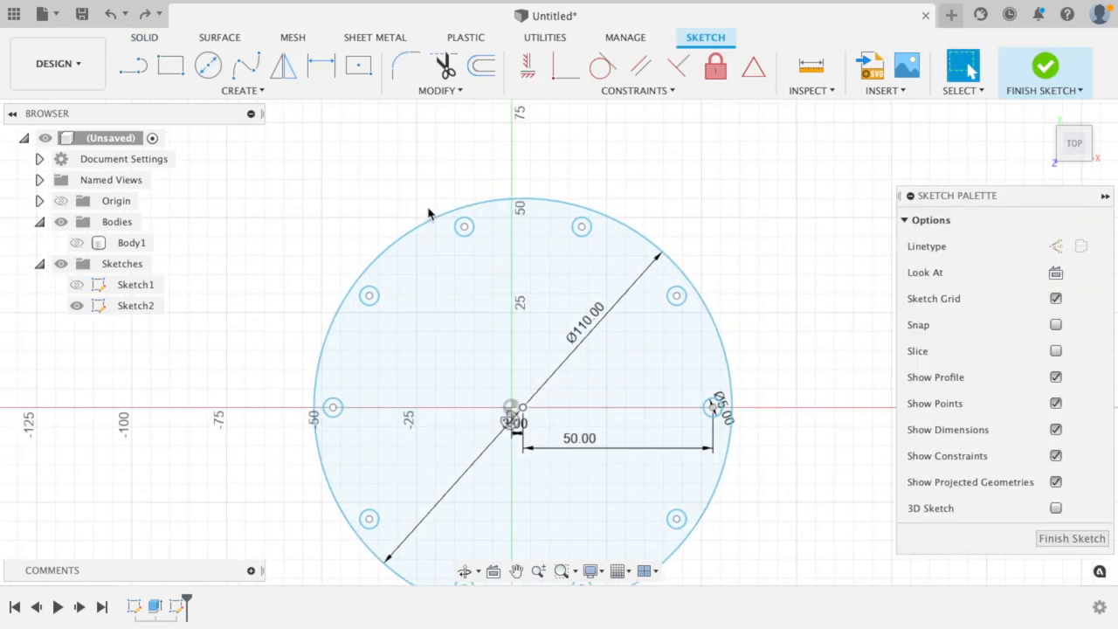
- Add the Ø30 centre circle, finish Sketch2, and join ten pins extruded 6 mm
{"action": "left_click", "coordinate": [208, 67]}
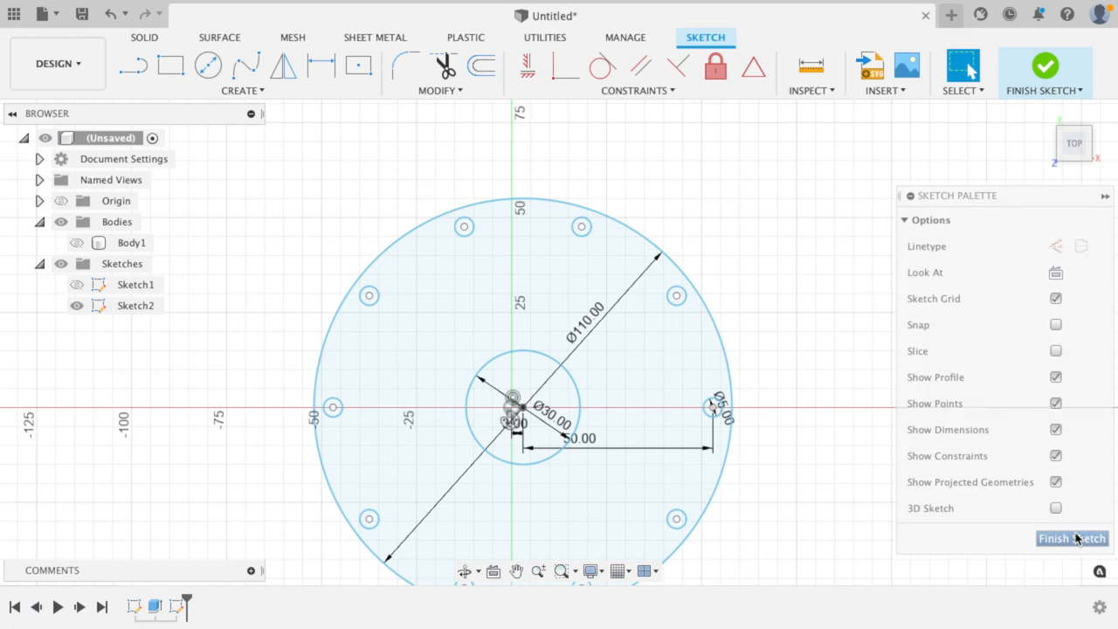
{"action": "left_click", "coordinate": [1071, 539]}
{"action": "type", "text": "6"}
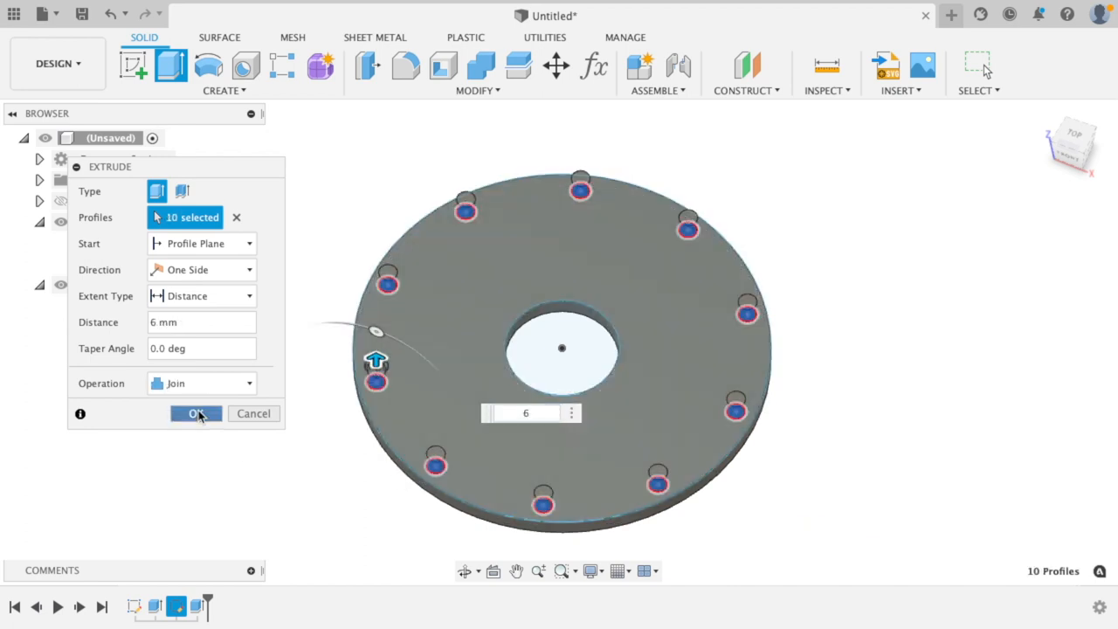
{"action": "left_click", "coordinate": [195, 413]}
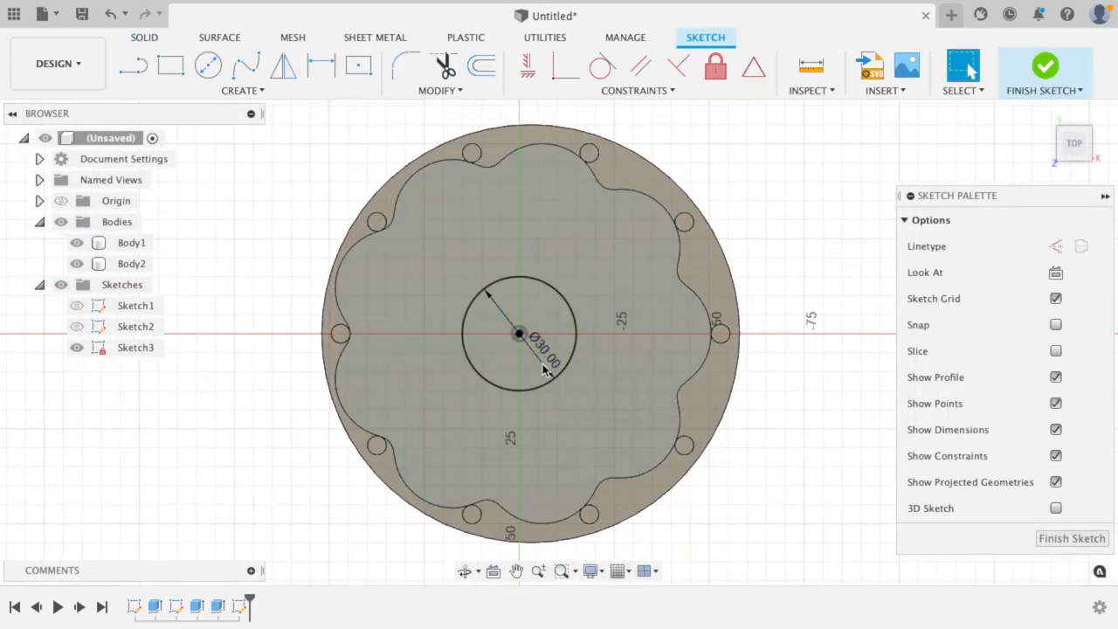
- Sketch the Ø30 centre hole and three hole circles on the disc, then cut through
{"action": "left_click", "coordinate": [206, 65]}
{"action": "type", "text": "5+"}
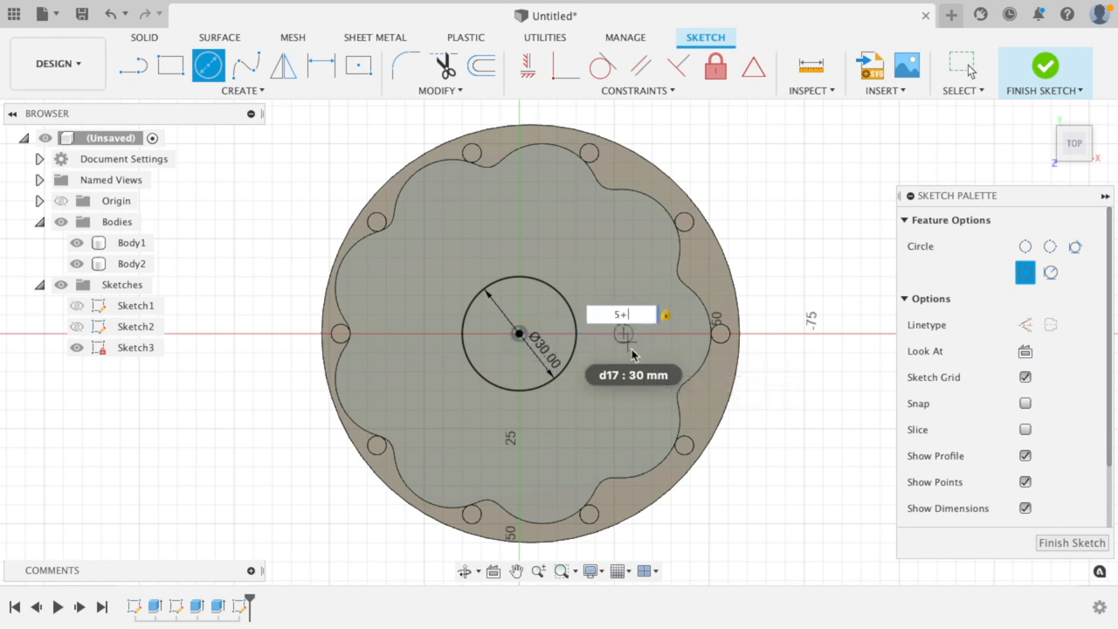
{"action": "type", "text": "2*3"}
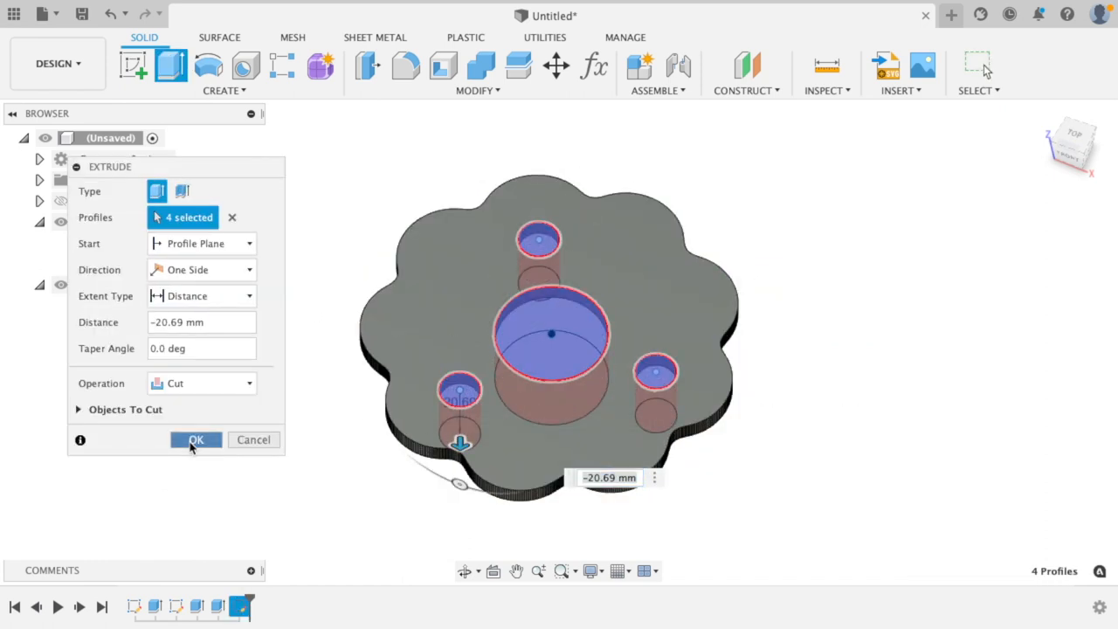
{"action": "left_click", "coordinate": [196, 440]}
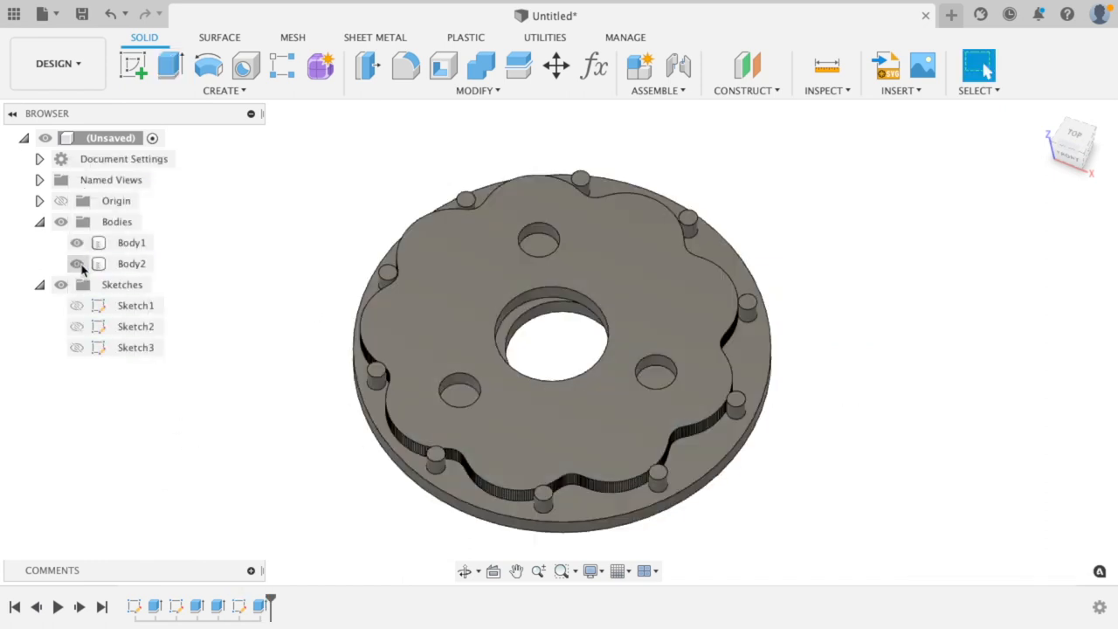